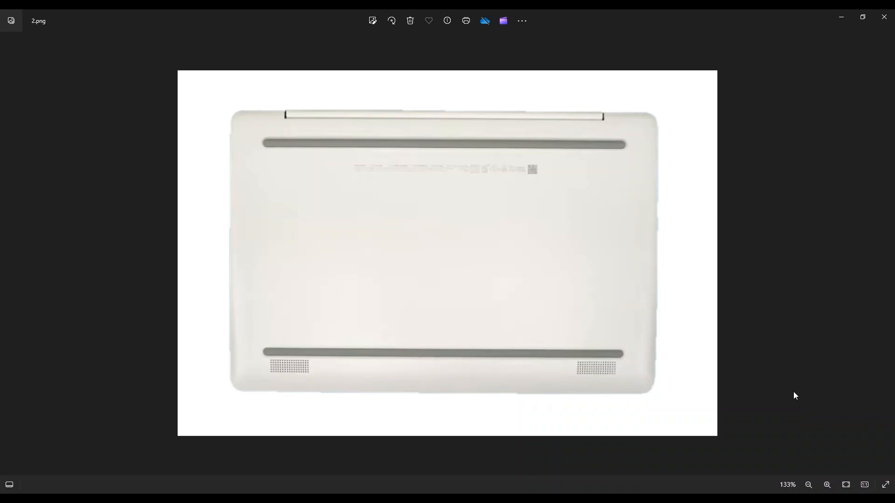
{"action": "mouse_move", "coordinate": [656, 212]}
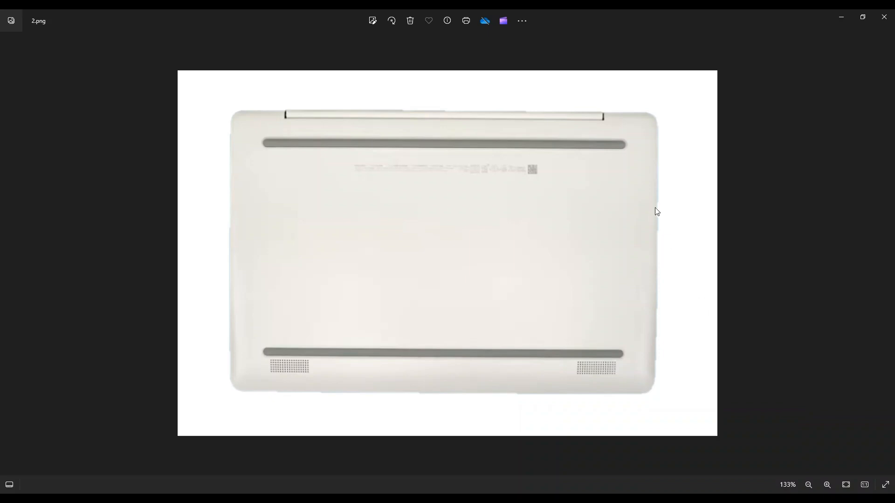
{"action": "mouse_move", "coordinate": [321, 354]}
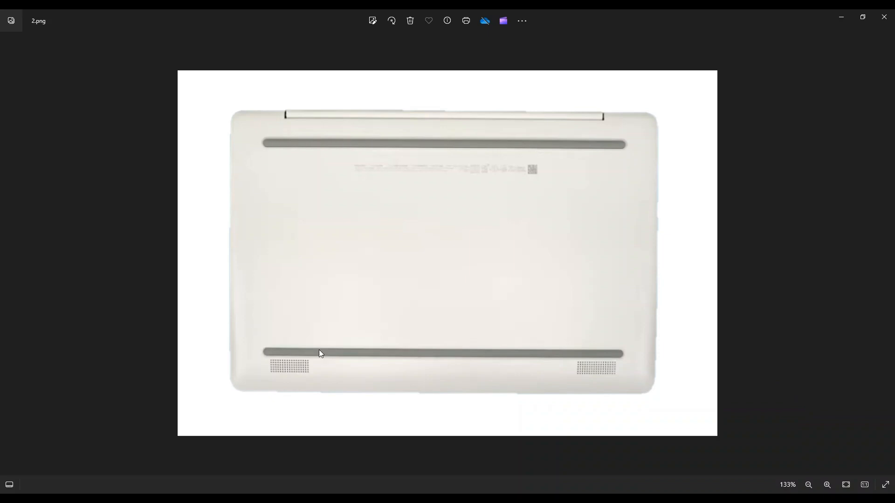
{"action": "mouse_move", "coordinate": [323, 148]}
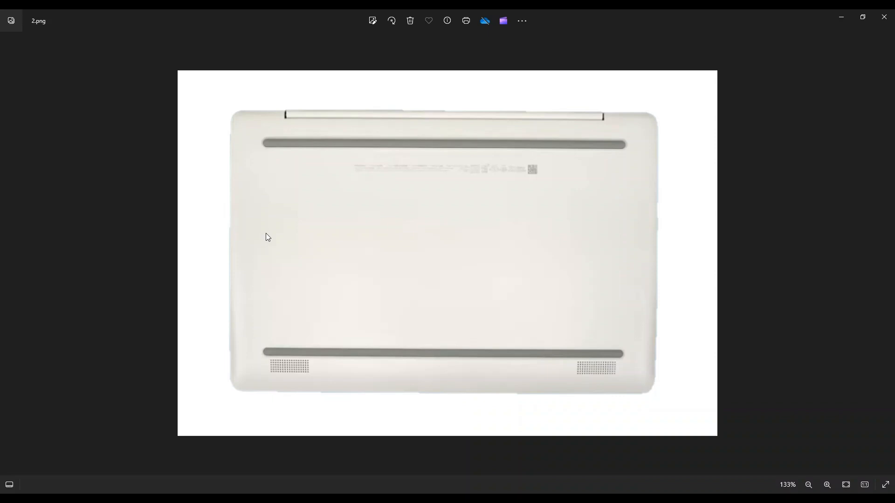
{"action": "mouse_move", "coordinate": [604, 166]}
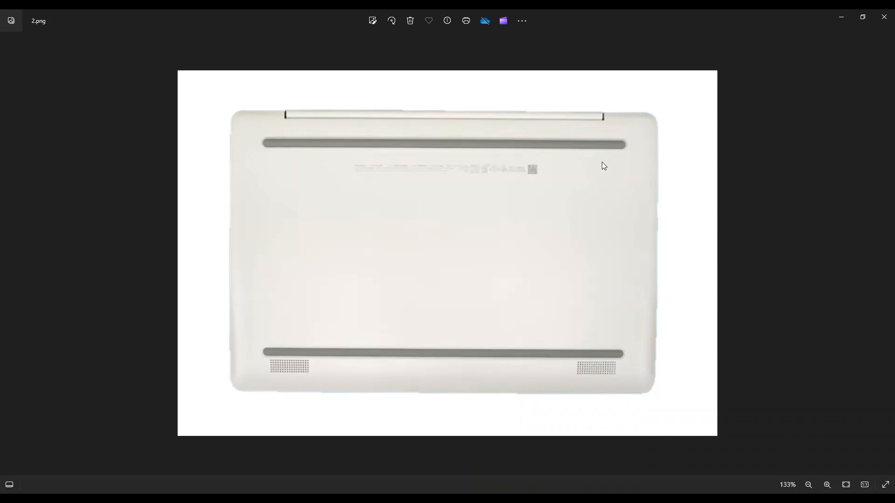
{"action": "mouse_move", "coordinate": [609, 157]}
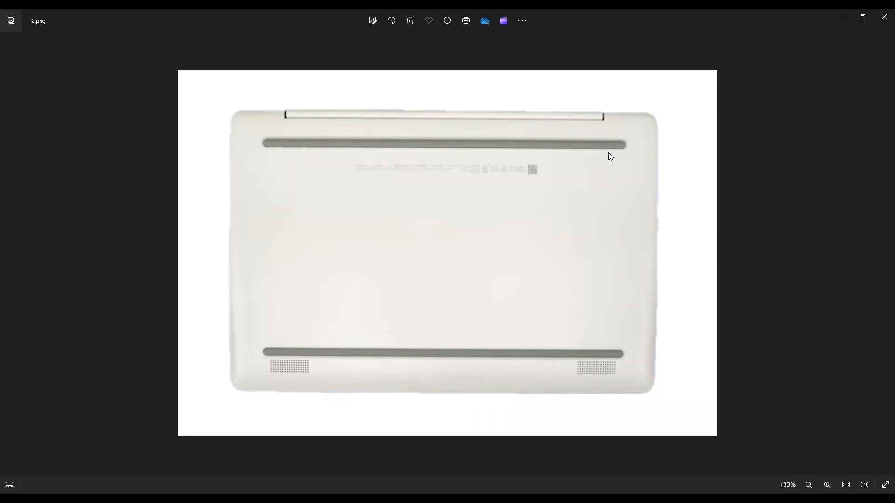
{"action": "mouse_move", "coordinate": [613, 146]}
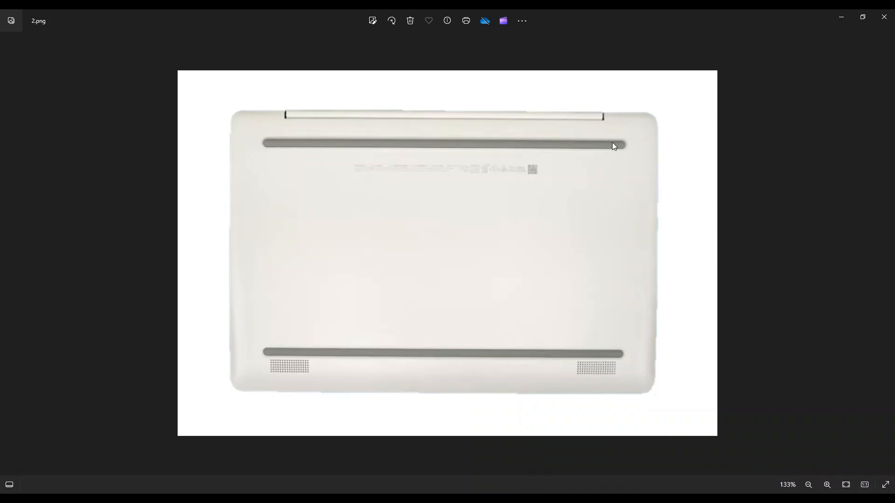
{"action": "mouse_move", "coordinate": [440, 151]}
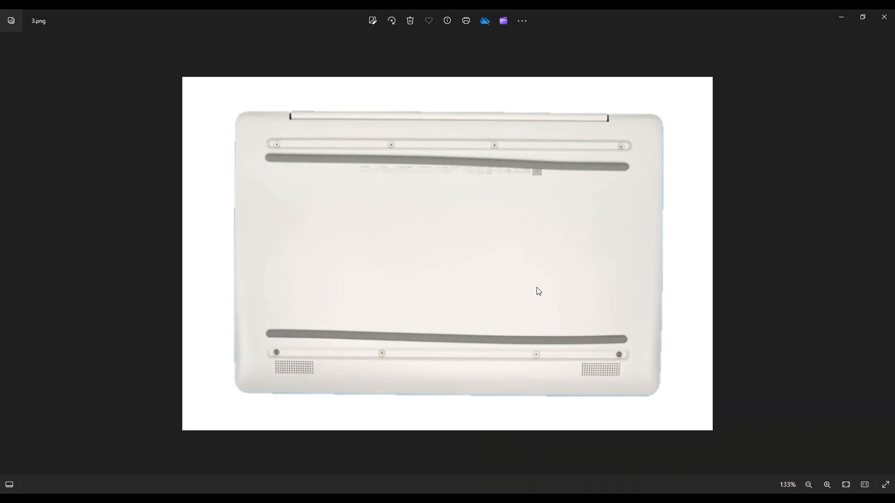
{"action": "mouse_move", "coordinate": [356, 326]}
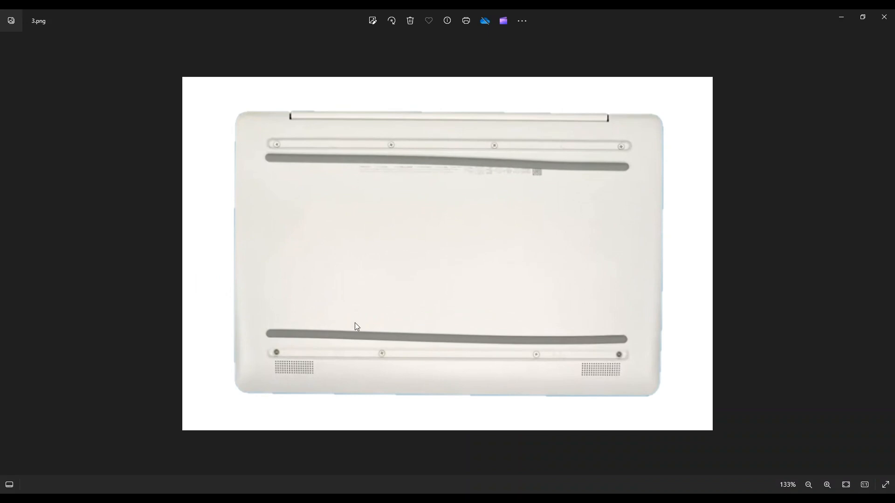
{"action": "mouse_move", "coordinate": [617, 225]}
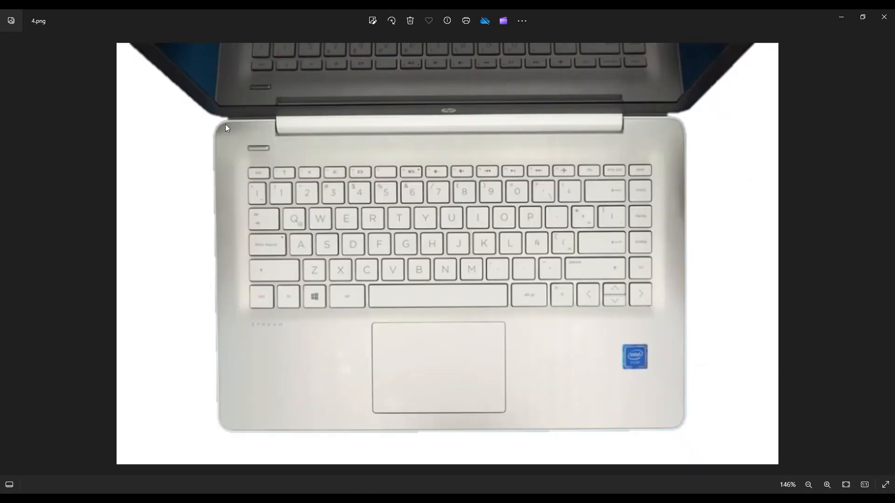
{"action": "mouse_move", "coordinate": [240, 128]}
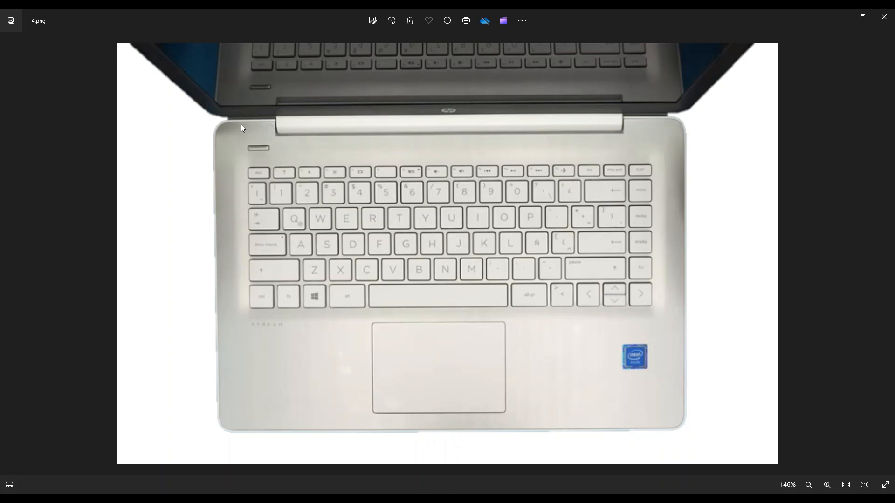
{"action": "mouse_move", "coordinate": [215, 357]}
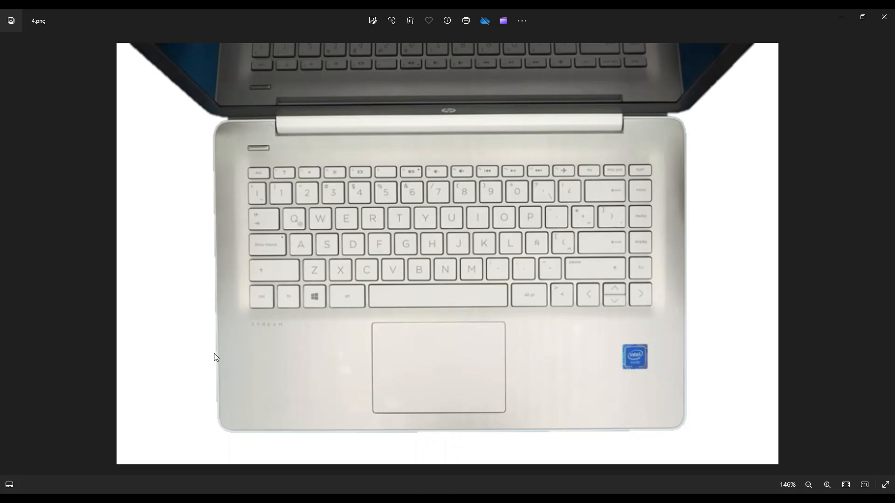
{"action": "mouse_move", "coordinate": [681, 429]}
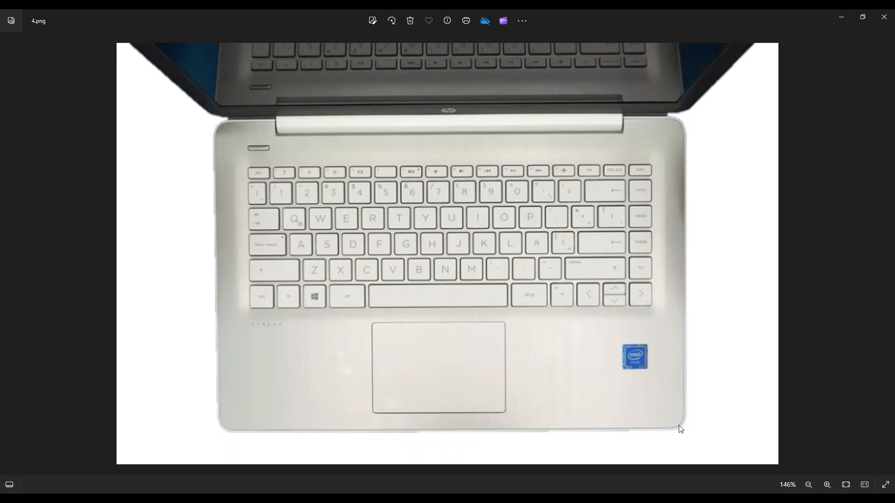
{"action": "mouse_move", "coordinate": [626, 191]}
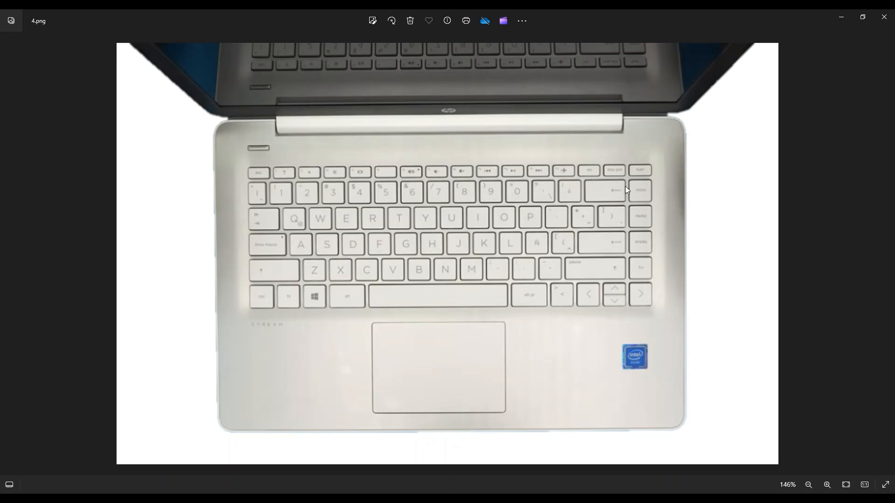
{"action": "mouse_move", "coordinate": [684, 214]}
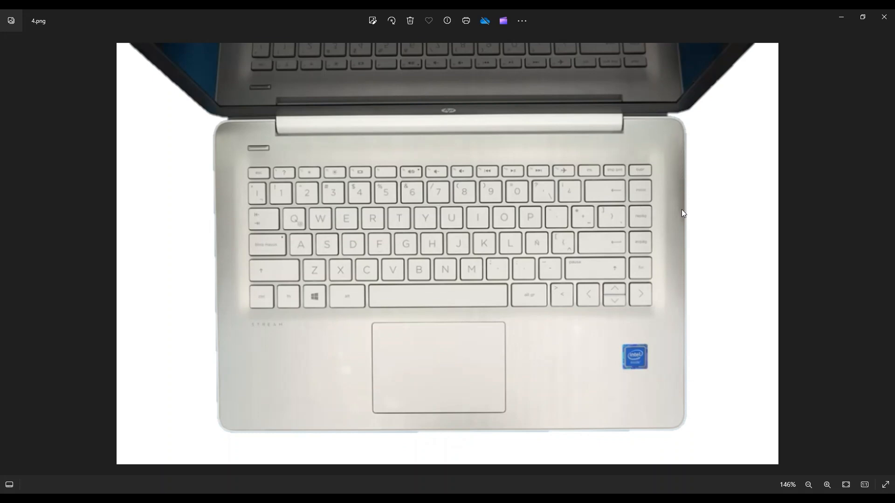
{"action": "mouse_move", "coordinate": [630, 380]}
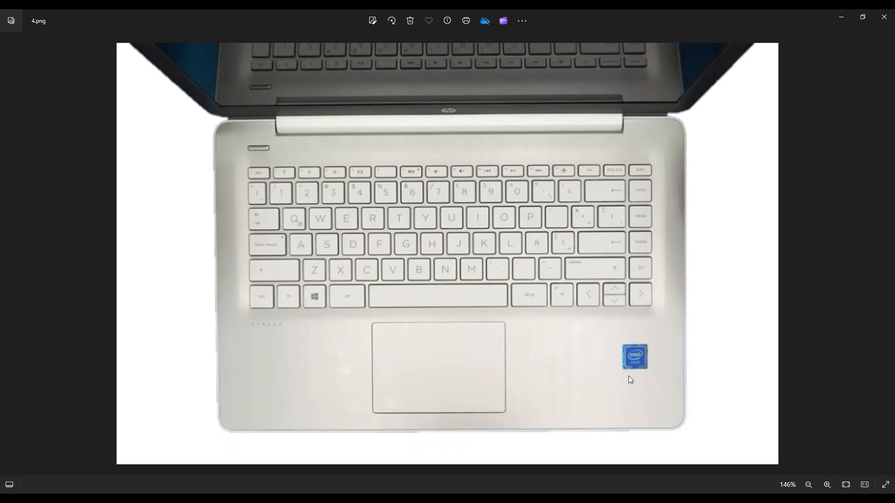
{"action": "mouse_move", "coordinate": [440, 286]}
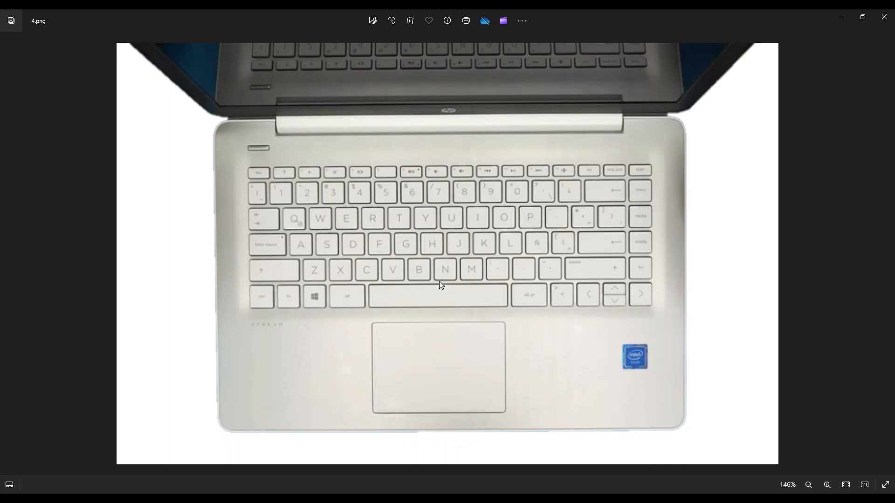
{"action": "mouse_move", "coordinate": [761, 359]}
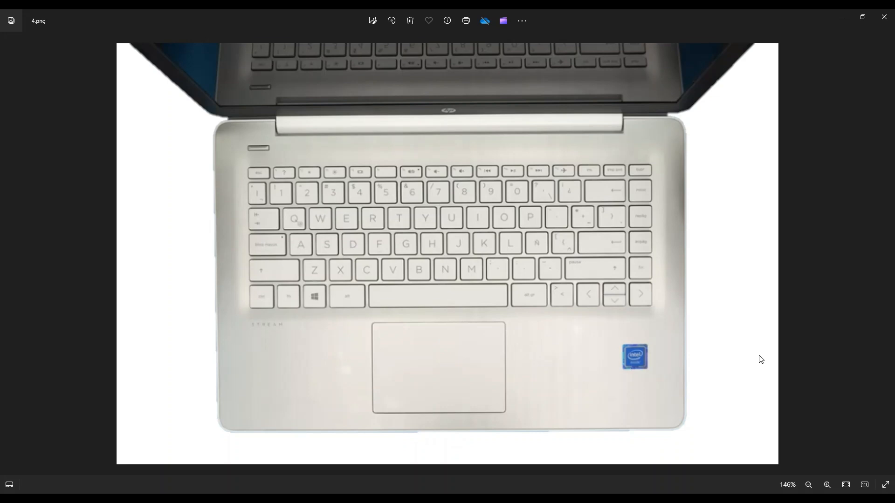
{"action": "mouse_move", "coordinate": [703, 285]}
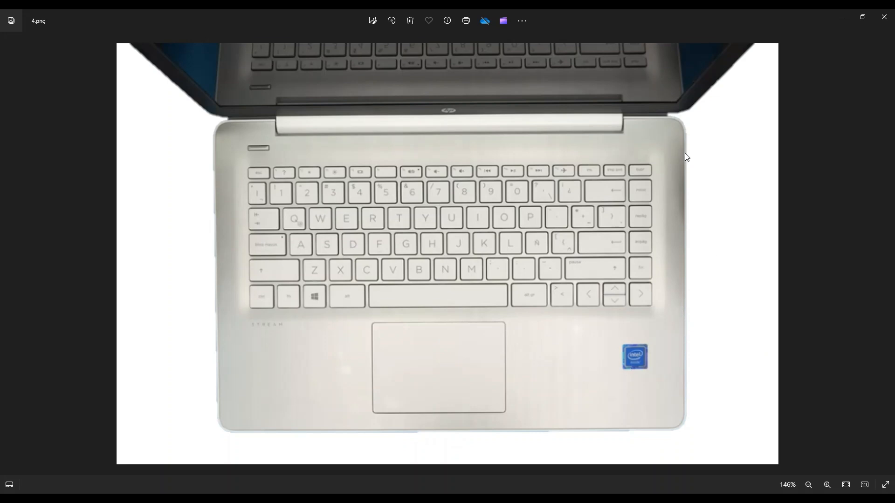
{"action": "mouse_move", "coordinate": [679, 320]}
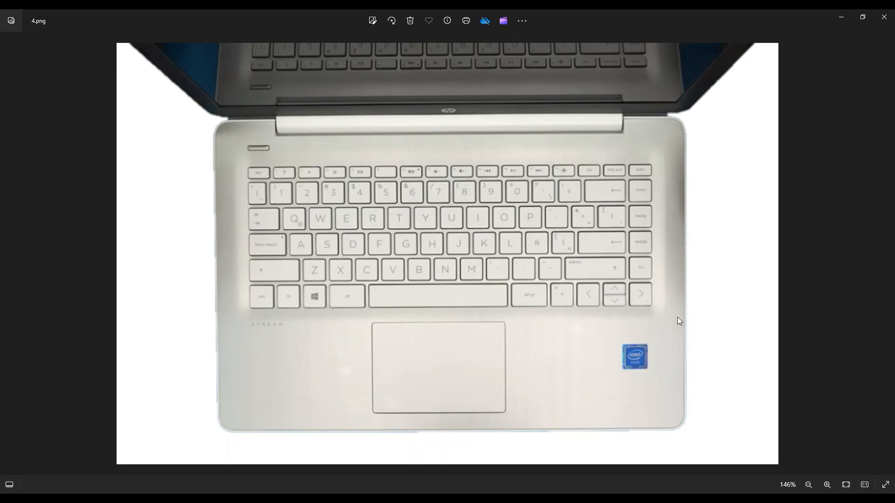
{"action": "mouse_move", "coordinate": [259, 263]}
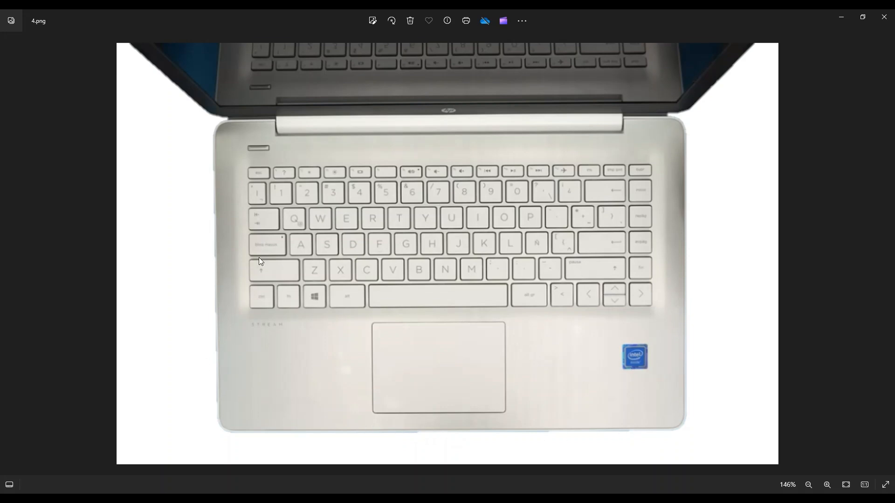
{"action": "mouse_move", "coordinate": [705, 320]}
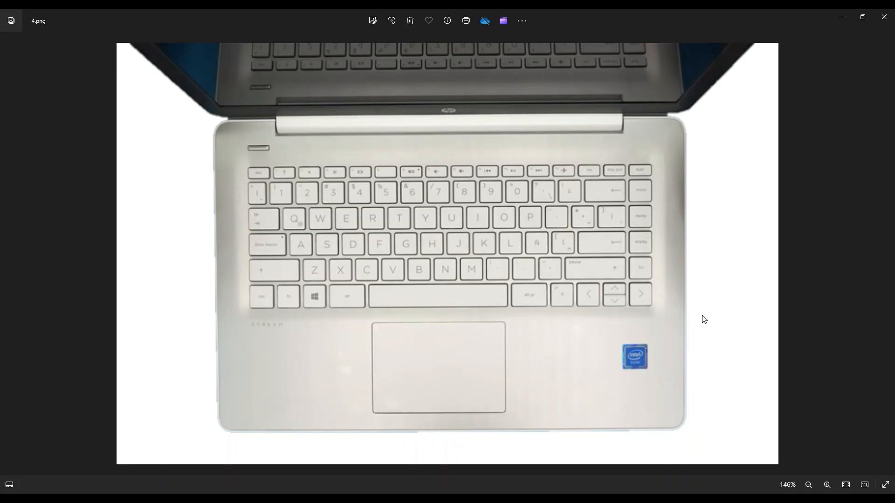
{"action": "mouse_move", "coordinate": [665, 295]}
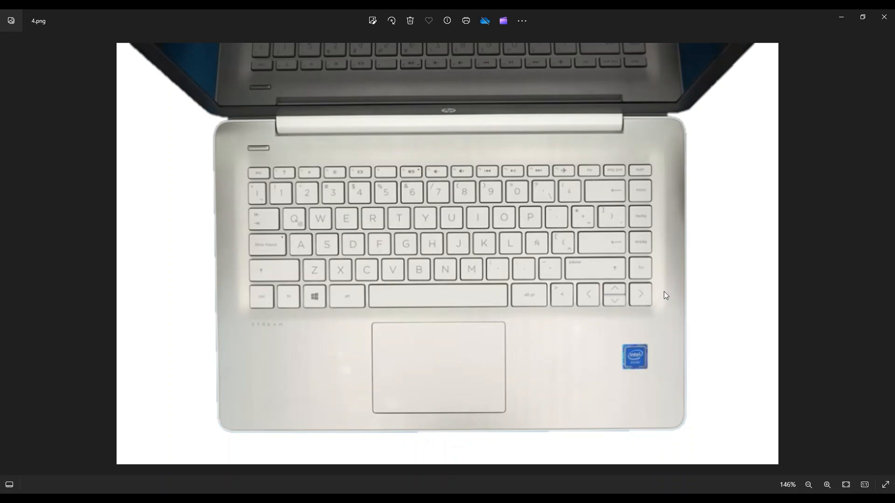
{"action": "mouse_move", "coordinate": [684, 404]}
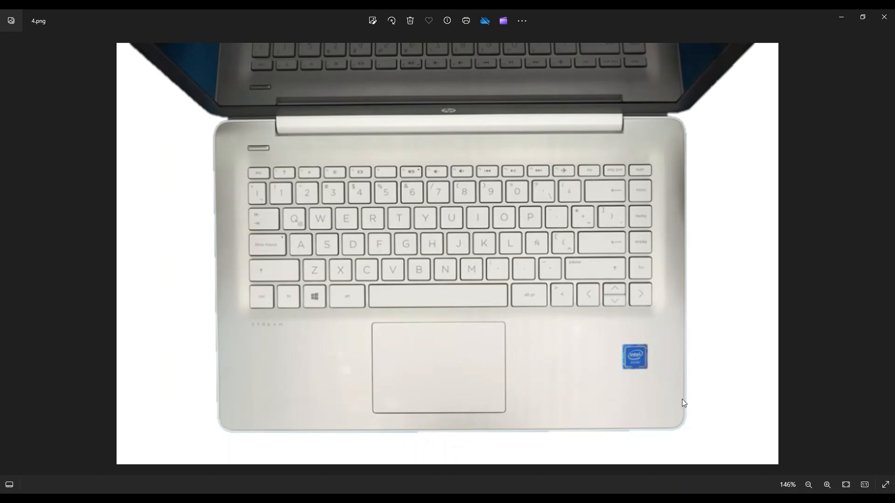
{"action": "mouse_move", "coordinate": [647, 367]}
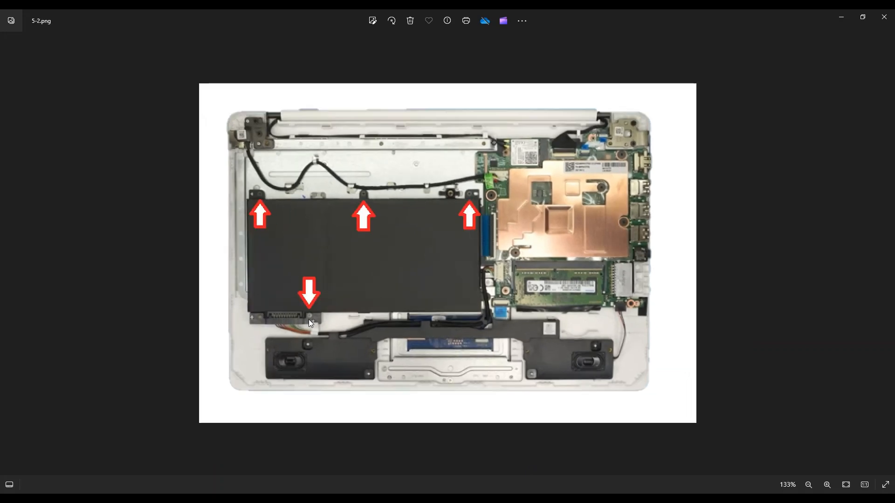
{"action": "mouse_move", "coordinate": [289, 306]}
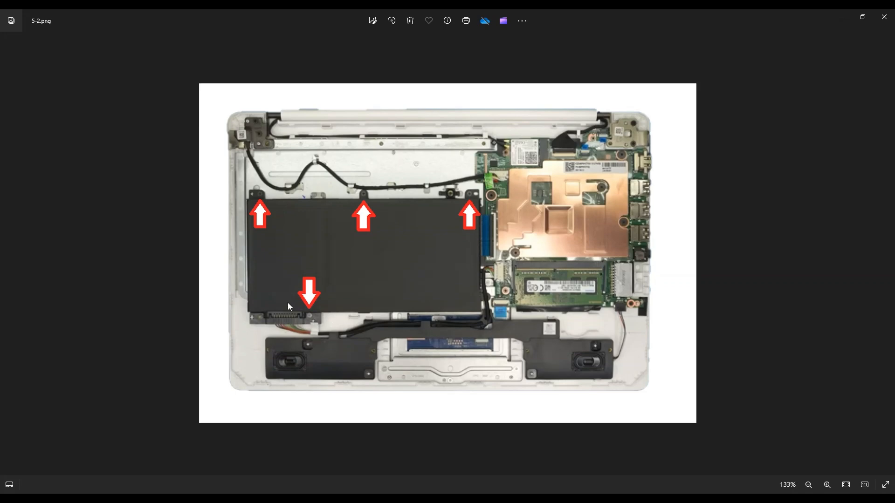
{"action": "mouse_move", "coordinate": [272, 324]}
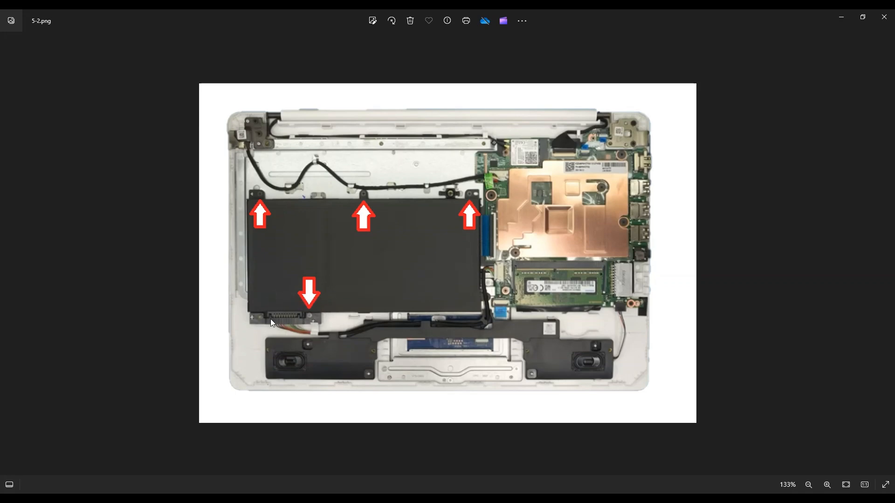
{"action": "mouse_move", "coordinate": [264, 322]}
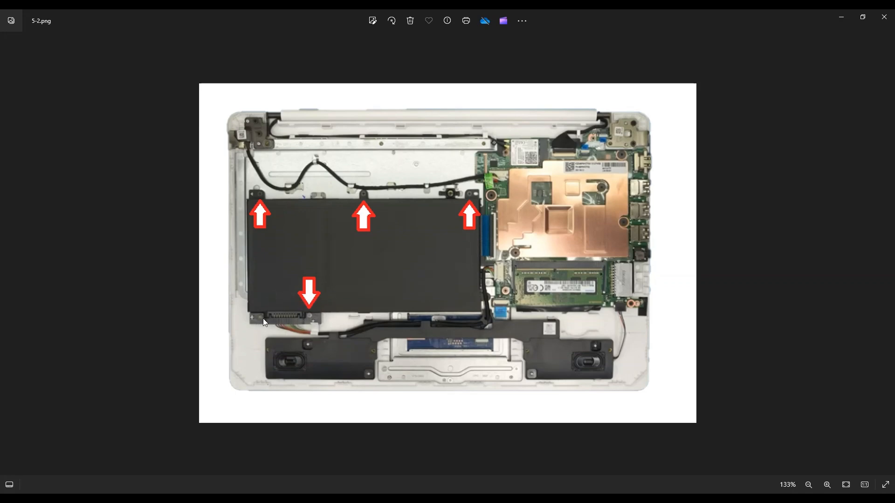
{"action": "mouse_move", "coordinate": [322, 240]}
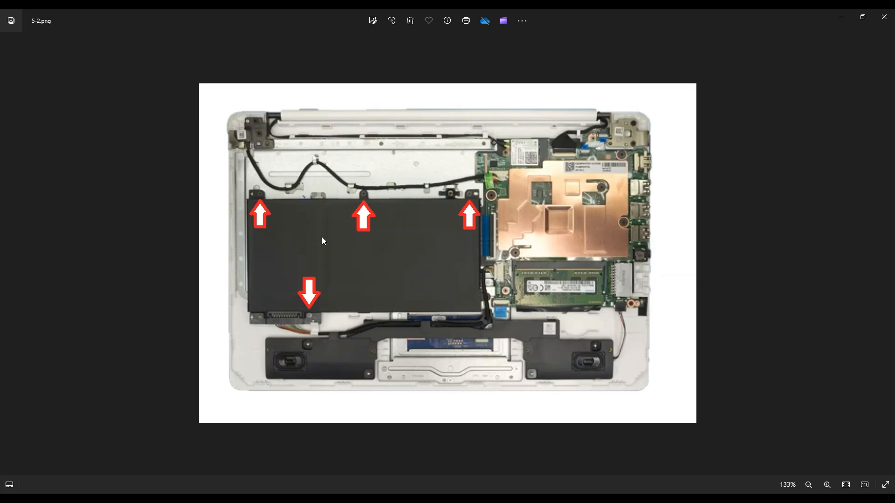
{"action": "mouse_move", "coordinate": [264, 308]}
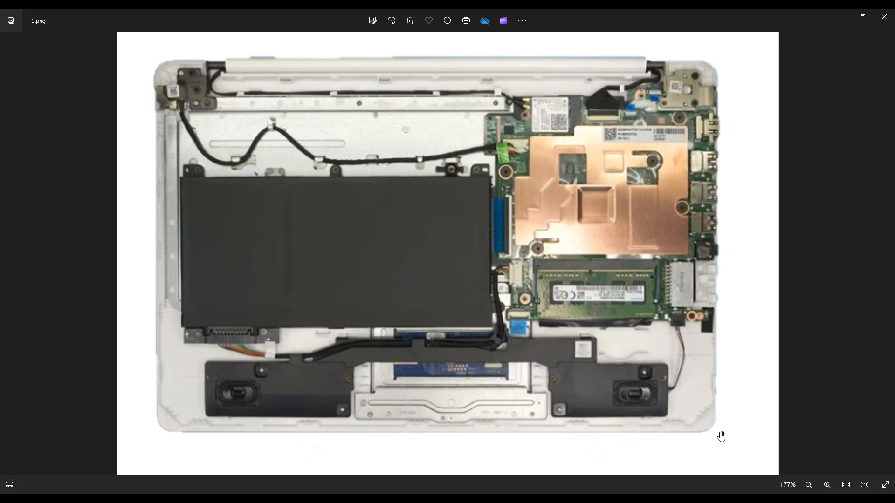
{"action": "mouse_move", "coordinate": [558, 159]}
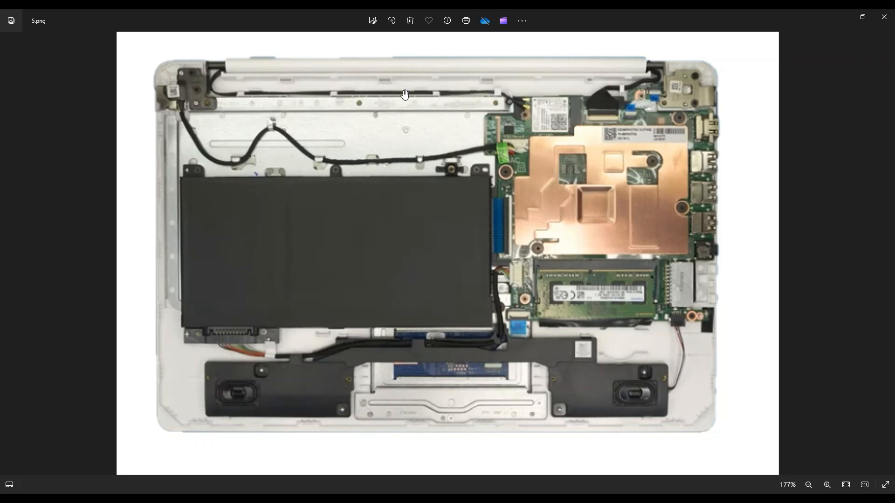
{"action": "mouse_move", "coordinate": [213, 74]}
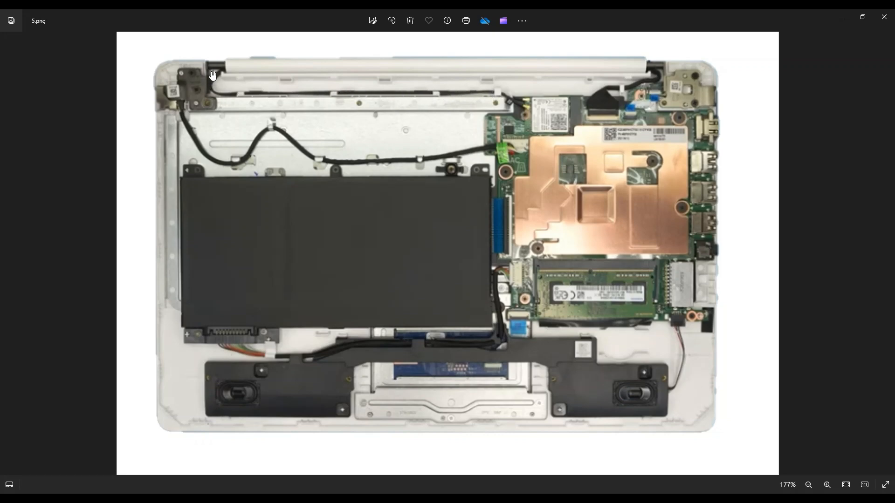
{"action": "mouse_move", "coordinate": [529, 96]}
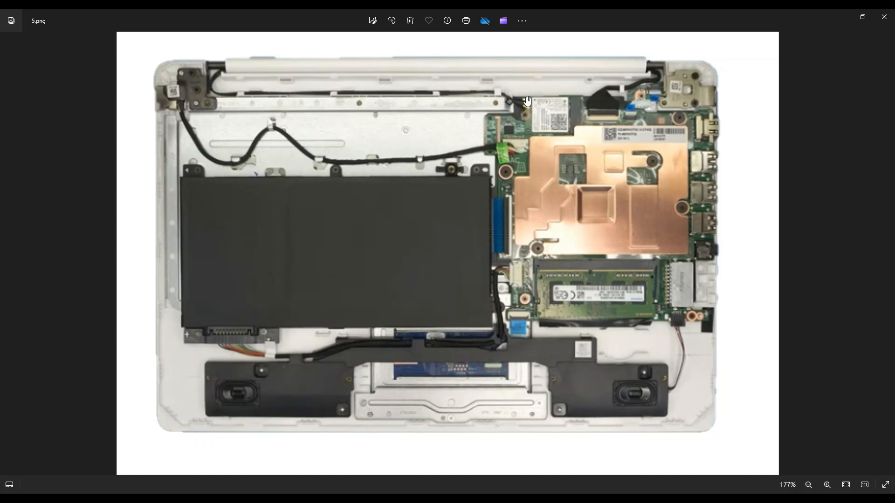
{"action": "mouse_move", "coordinate": [528, 116]}
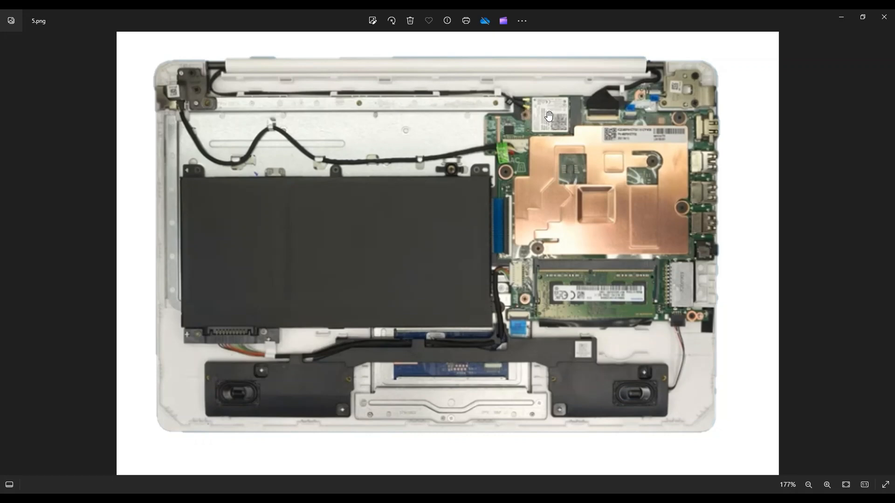
{"action": "mouse_move", "coordinate": [579, 125]}
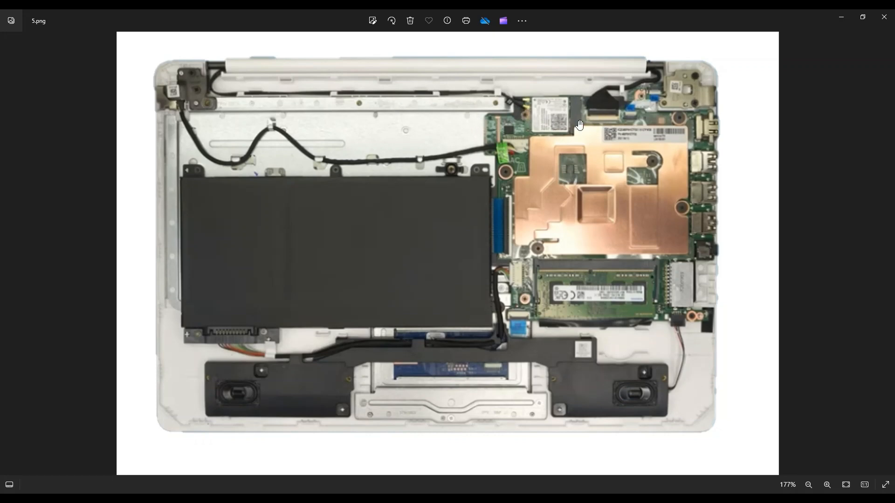
{"action": "mouse_move", "coordinate": [562, 154]}
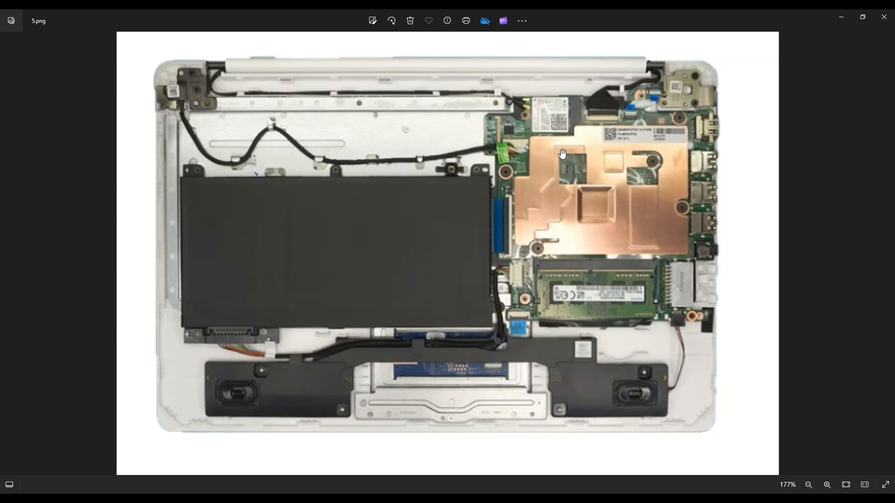
{"action": "mouse_move", "coordinate": [552, 105]}
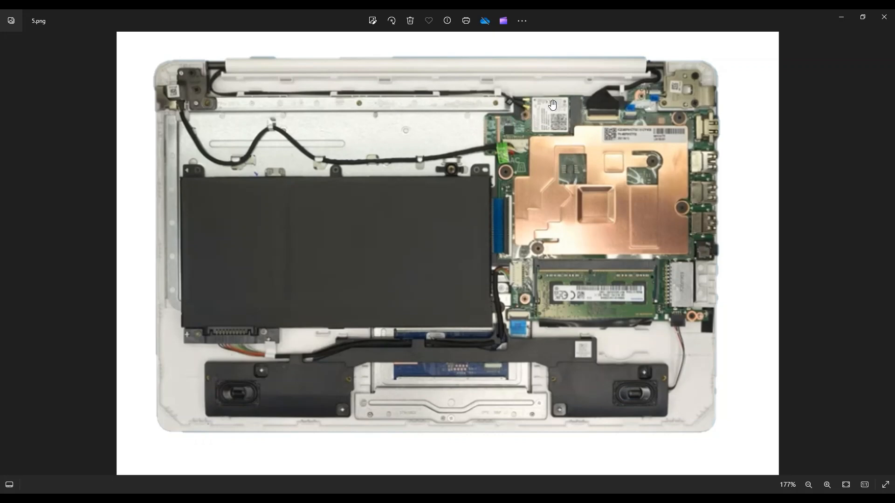
{"action": "mouse_move", "coordinate": [495, 109]}
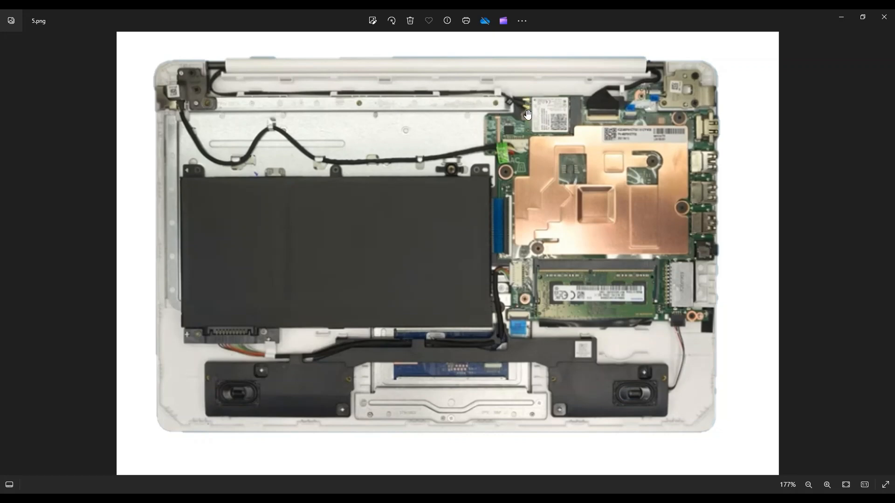
{"action": "mouse_move", "coordinate": [521, 112]}
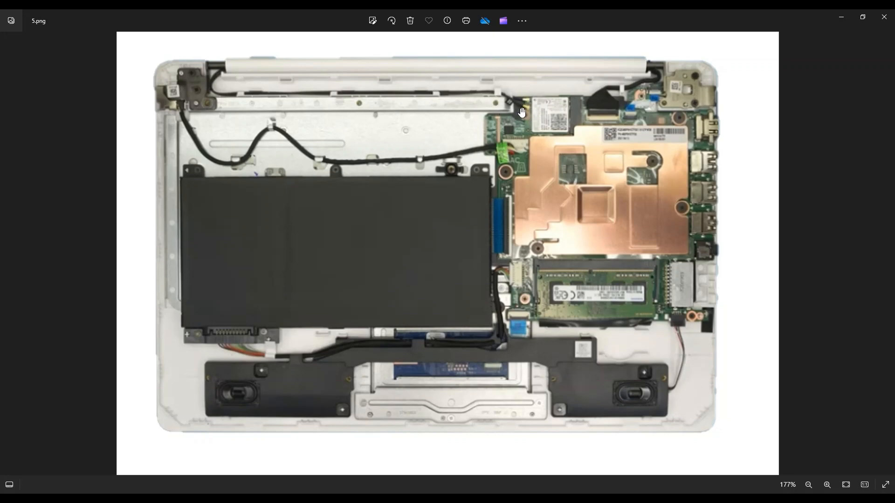
{"action": "mouse_move", "coordinate": [525, 110]}
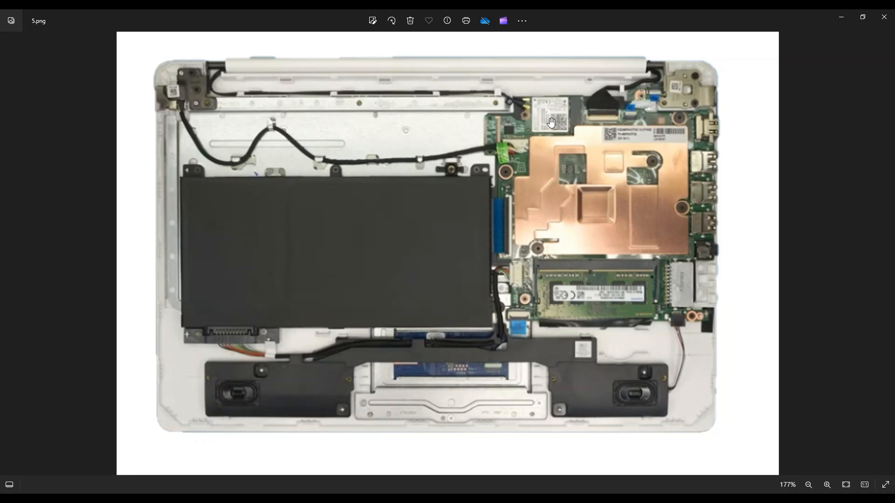
{"action": "mouse_move", "coordinate": [586, 156]}
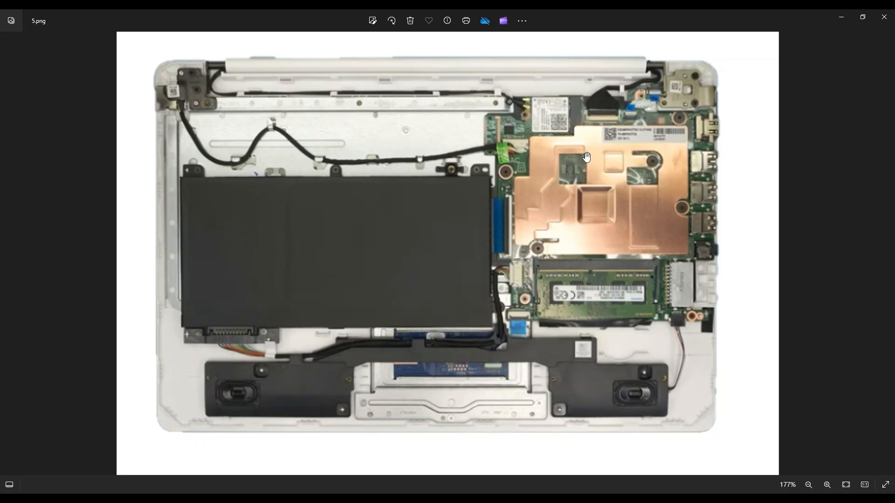
{"action": "mouse_move", "coordinate": [583, 265]}
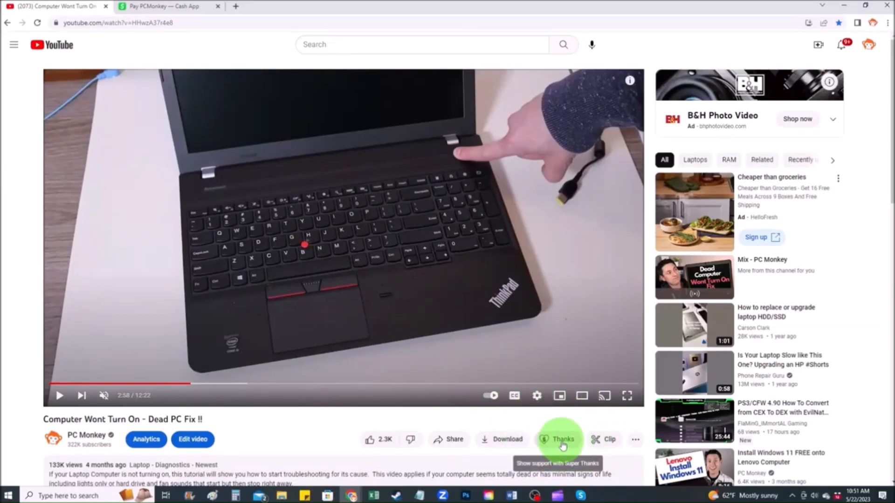
Bring up the Cash App payment page for PCMonkey via YouTube's Thanks option in Chrome.
{"action": "left_click", "coordinate": [561, 438]}
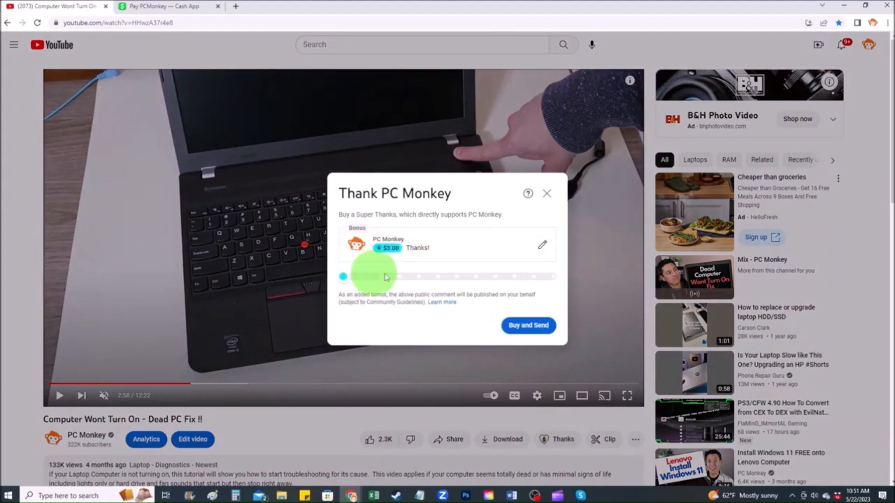
{"action": "left_click", "coordinate": [166, 7]}
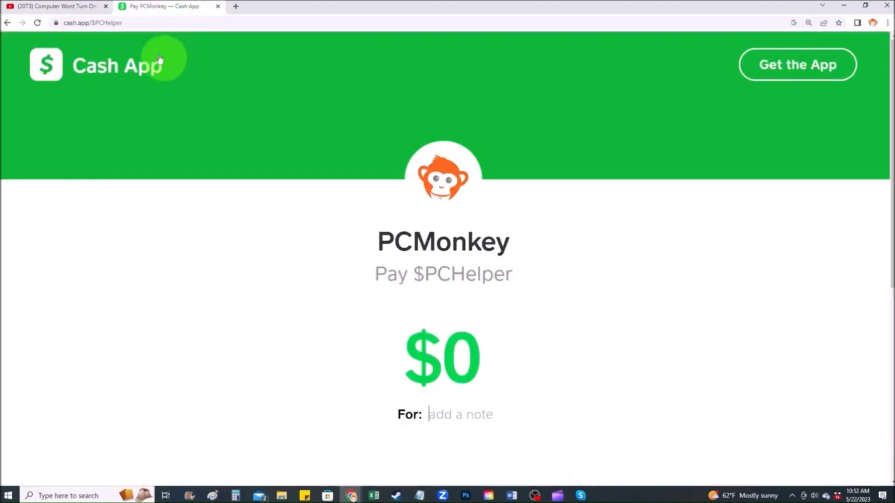